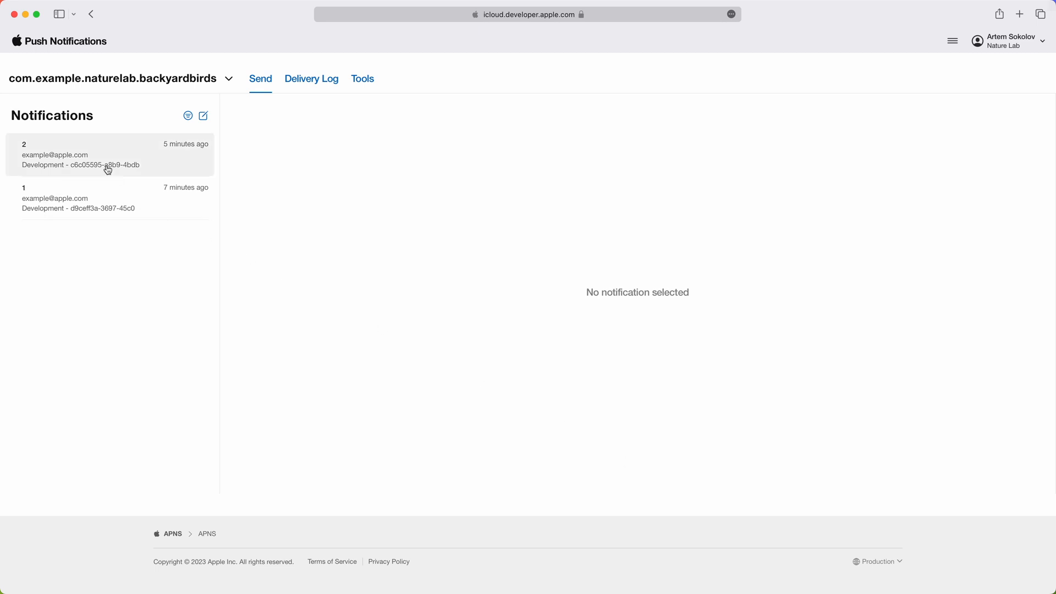
Step: Show sent notification 2's details, with its device token and hummingbird payload
click(108, 154)
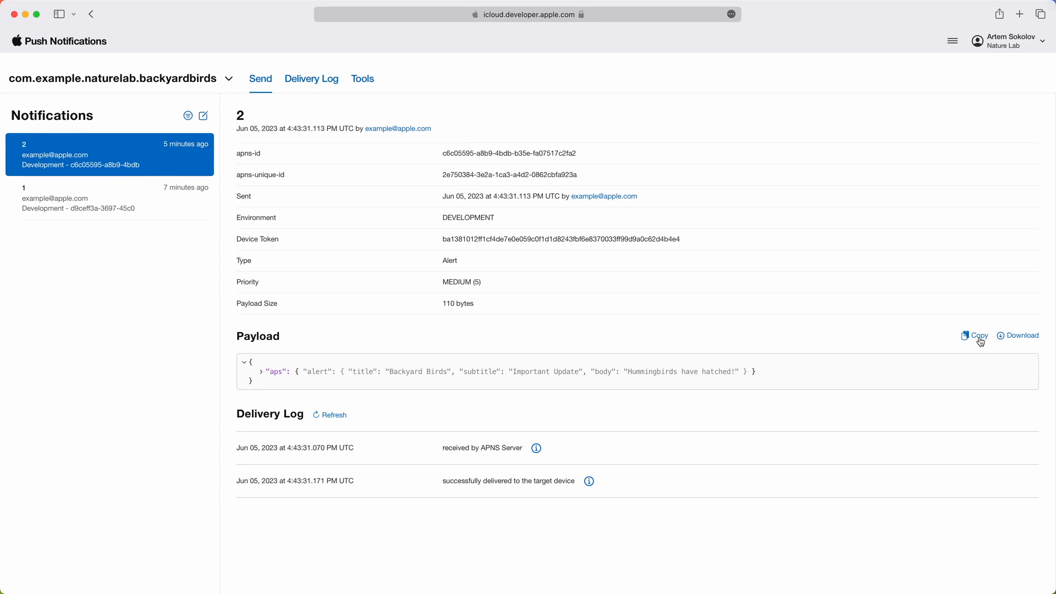
Step: Draft notification '3' with notification 2's device token and set expiration to a specific date
click(977, 335)
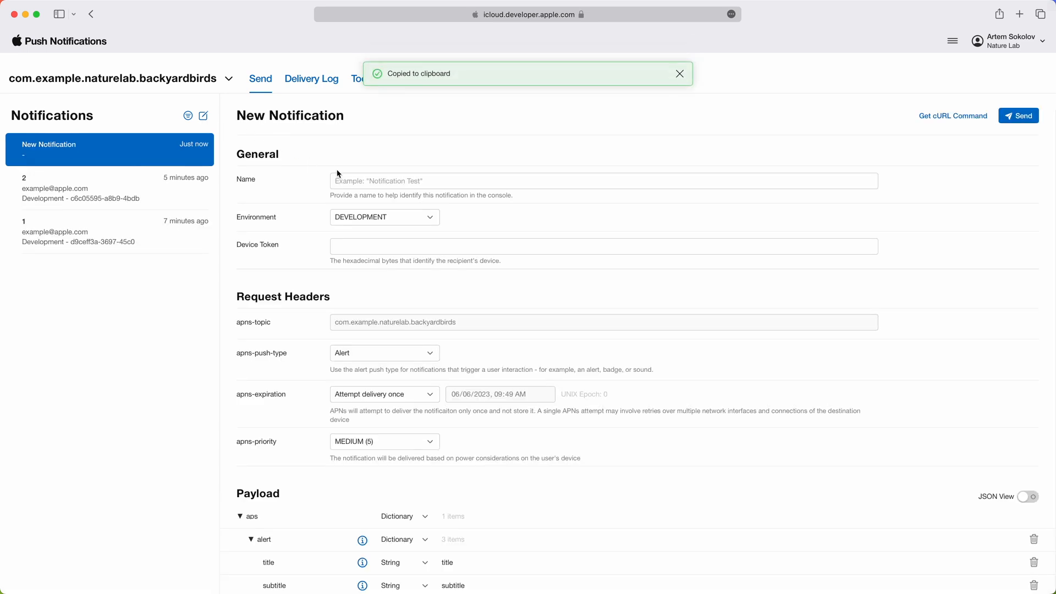
click(603, 180)
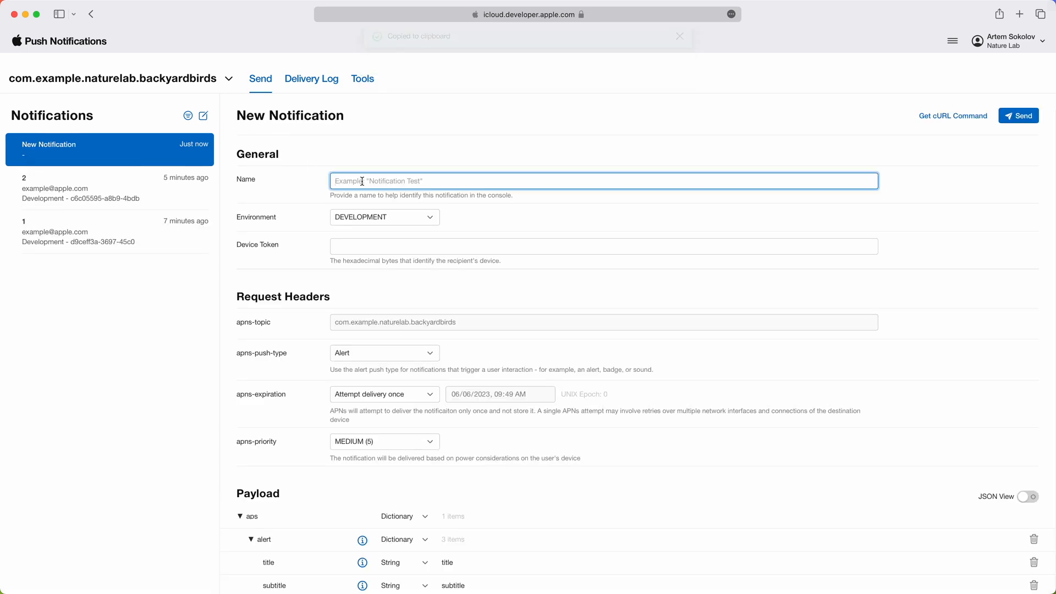
text(3)
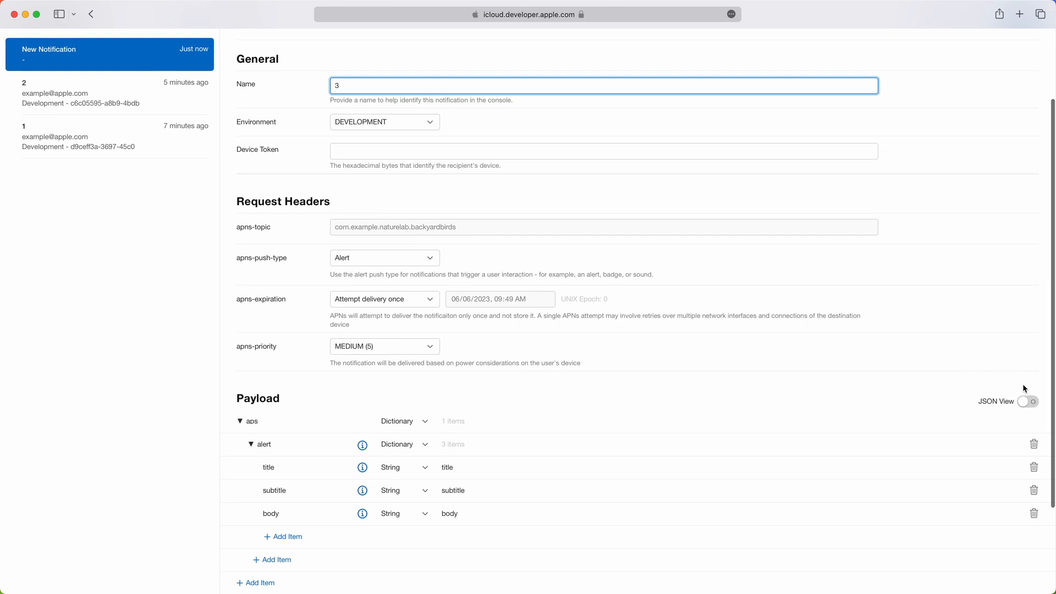
click(1030, 401)
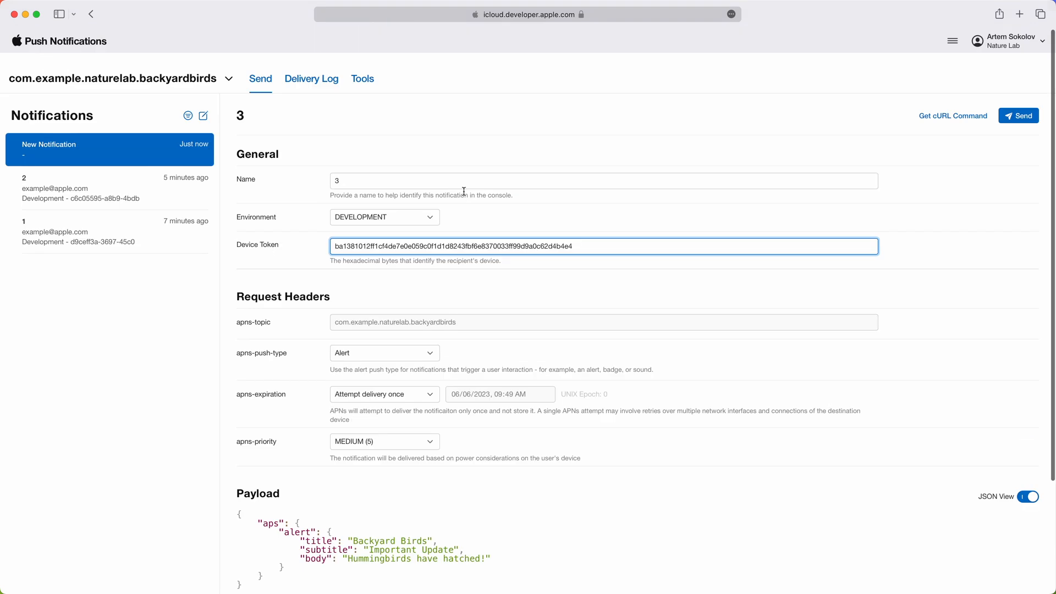
click(384, 394)
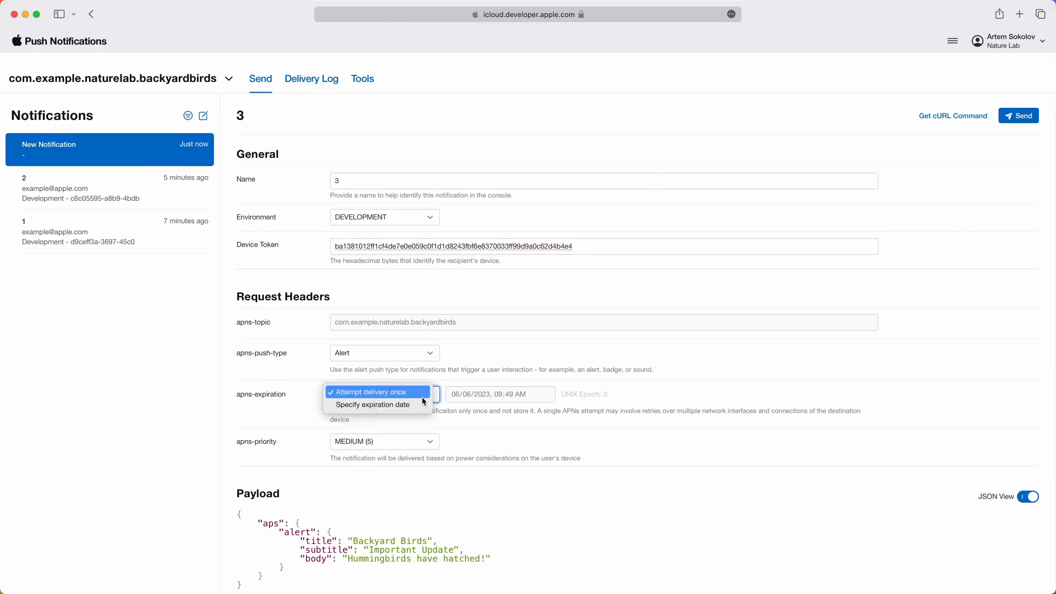
click(373, 404)
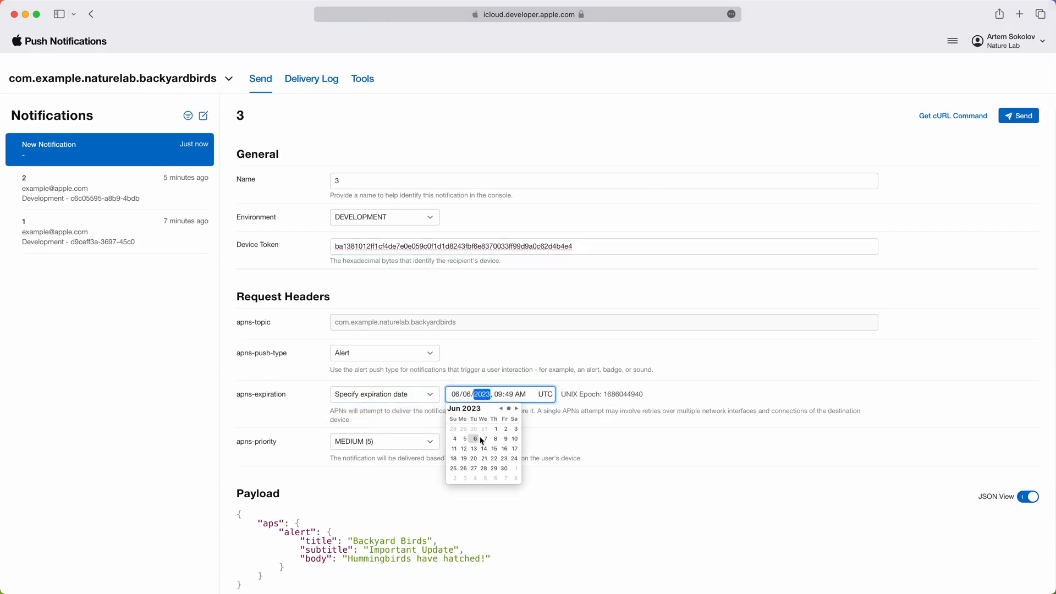